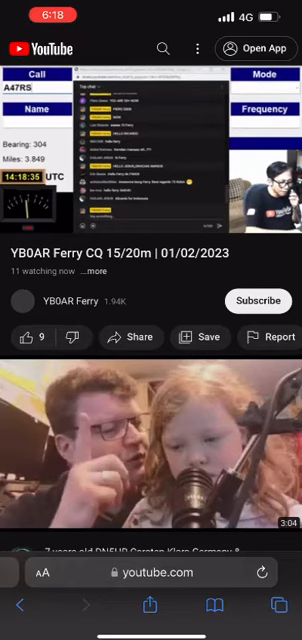
- Reveal the pause button, live indicator and progress bar over the YB0AR Ferry stream
left_click(150, 155)
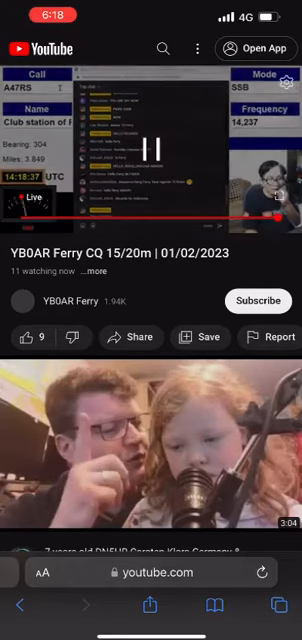